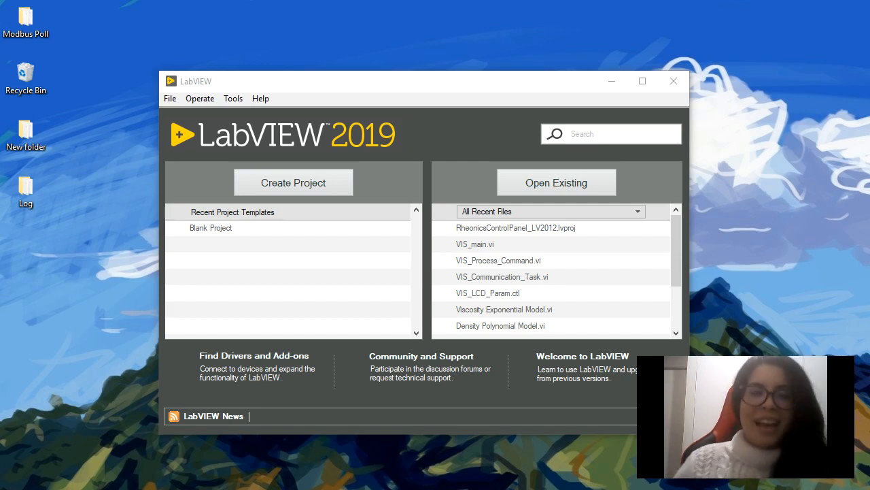
{"action": "mouse_move", "coordinate": [321, 87]}
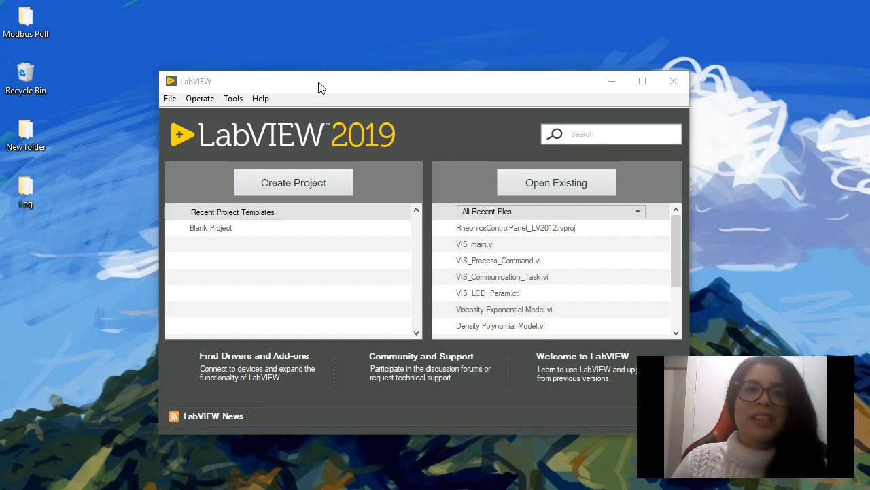
Step: Reposition the start window and begin creating a new project
{"action": "left_click_drag", "start_coordinate": [321, 81], "coordinate": [308, 74]}
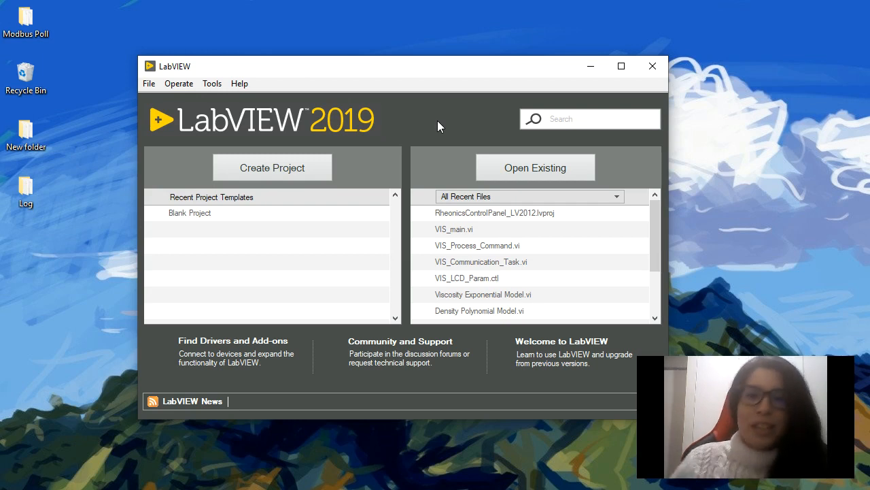
{"action": "mouse_move", "coordinate": [296, 90]}
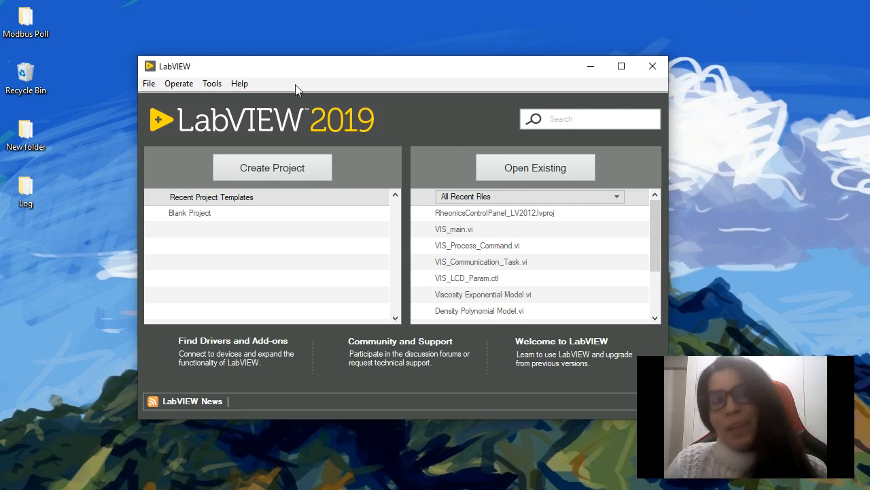
{"action": "mouse_move", "coordinate": [327, 73]}
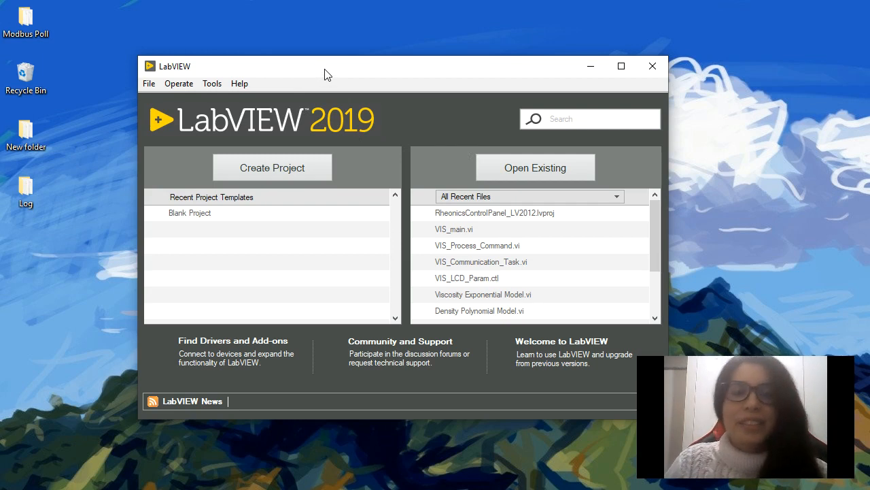
{"action": "mouse_move", "coordinate": [577, 177]}
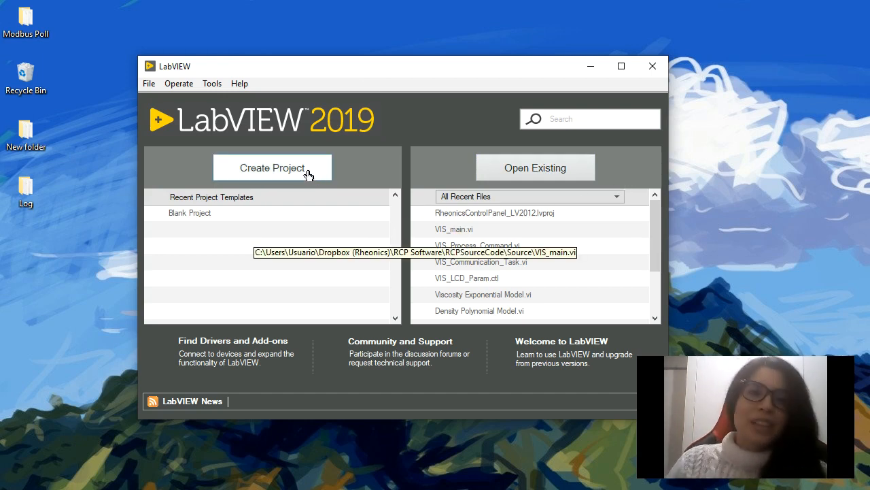
{"action": "left_click", "coordinate": [651, 66]}
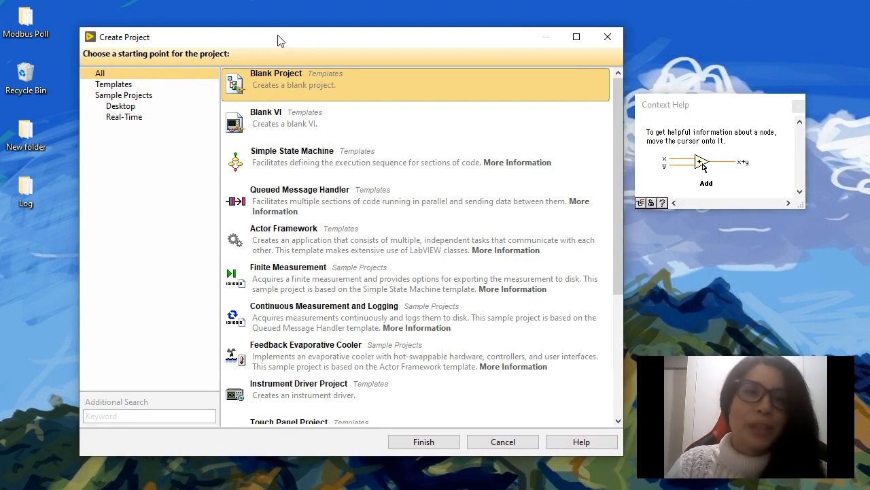
{"action": "mouse_move", "coordinate": [327, 122]}
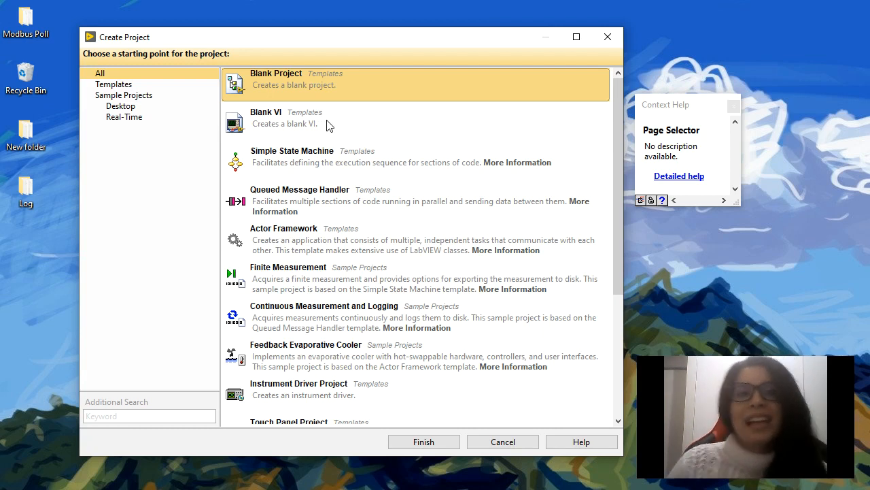
Step: Browse the Templates, Sample Projects and Real-Time filters, then return to All starting points
{"action": "left_click", "coordinate": [114, 85]}
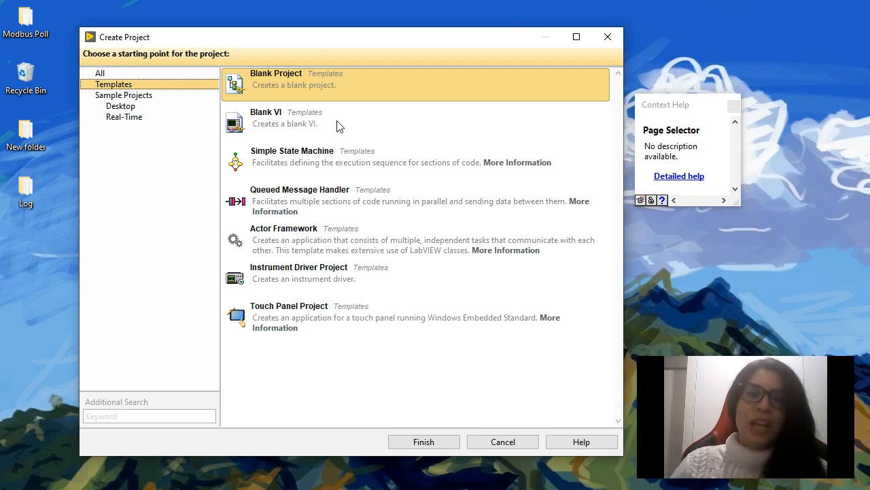
{"action": "mouse_move", "coordinate": [367, 163]}
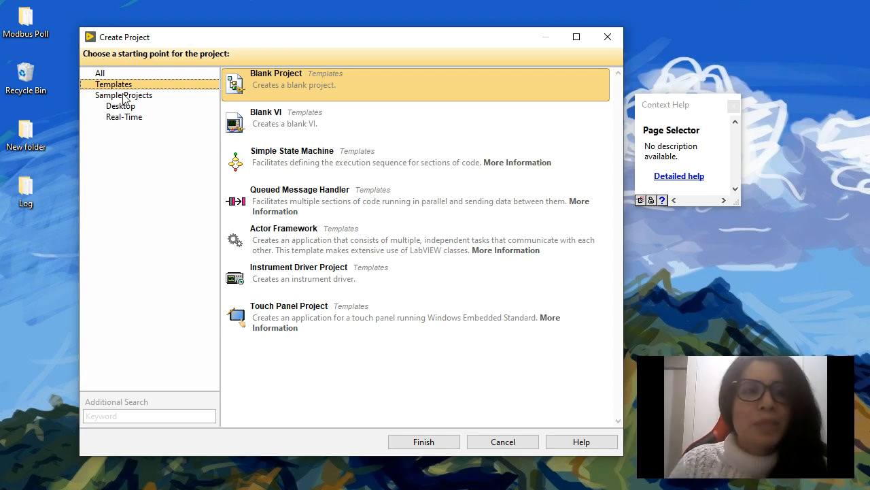
{"action": "left_click", "coordinate": [124, 95]}
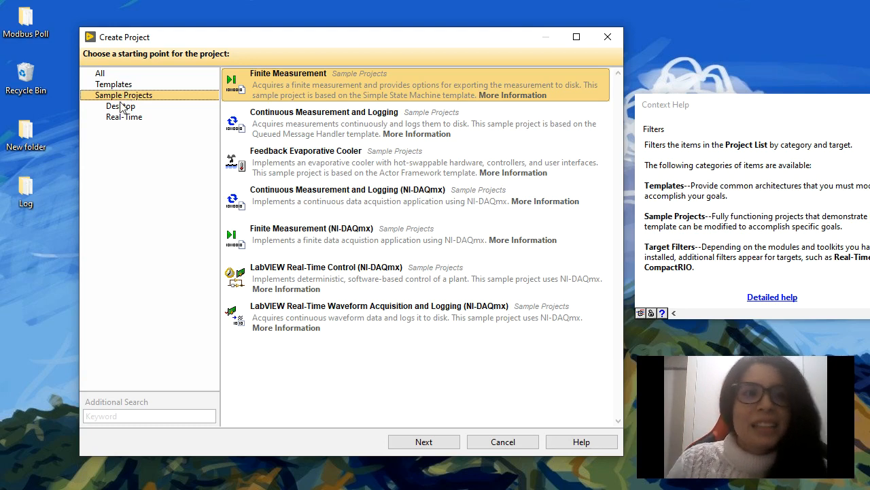
{"action": "left_click", "coordinate": [125, 117]}
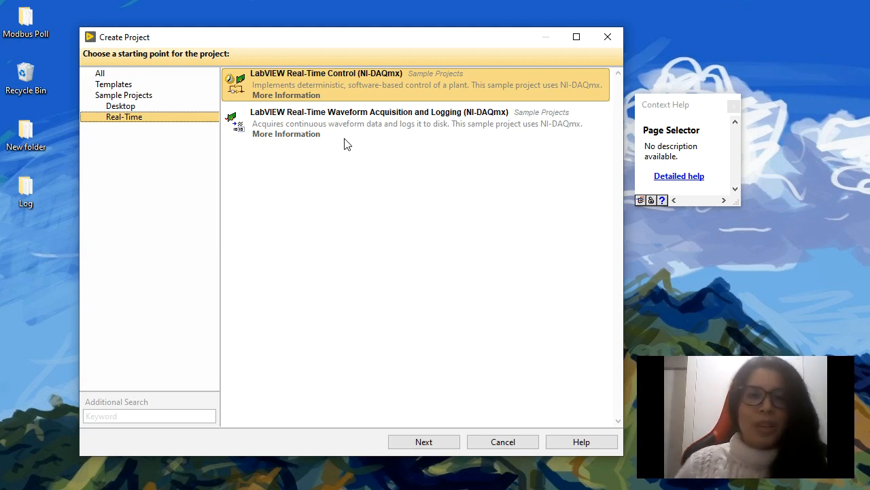
{"action": "mouse_move", "coordinate": [389, 182]}
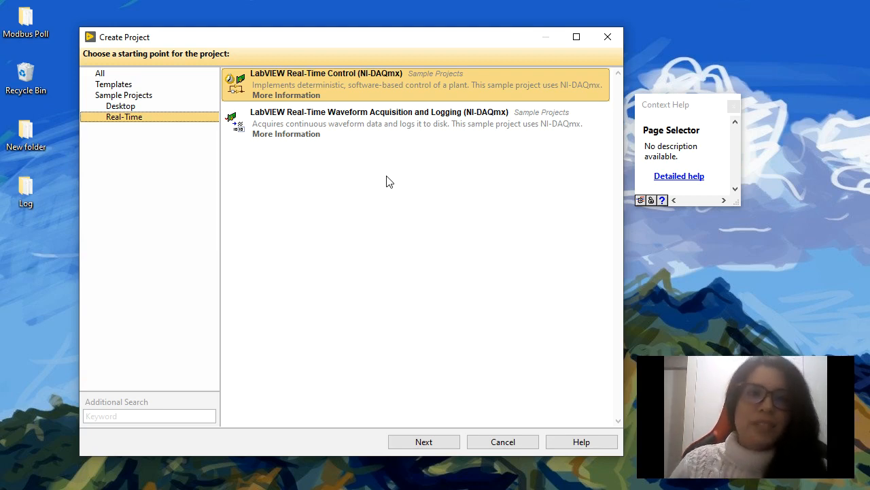
{"action": "mouse_move", "coordinate": [125, 74]}
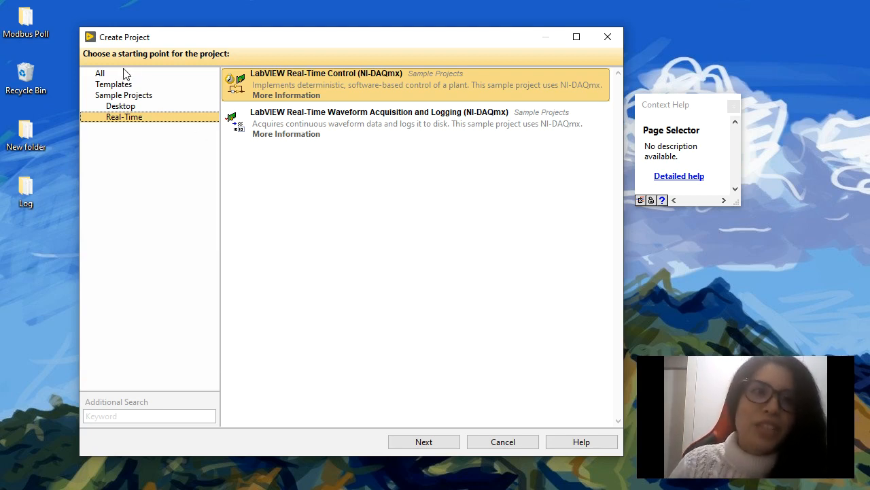
{"action": "left_click", "coordinate": [101, 73]}
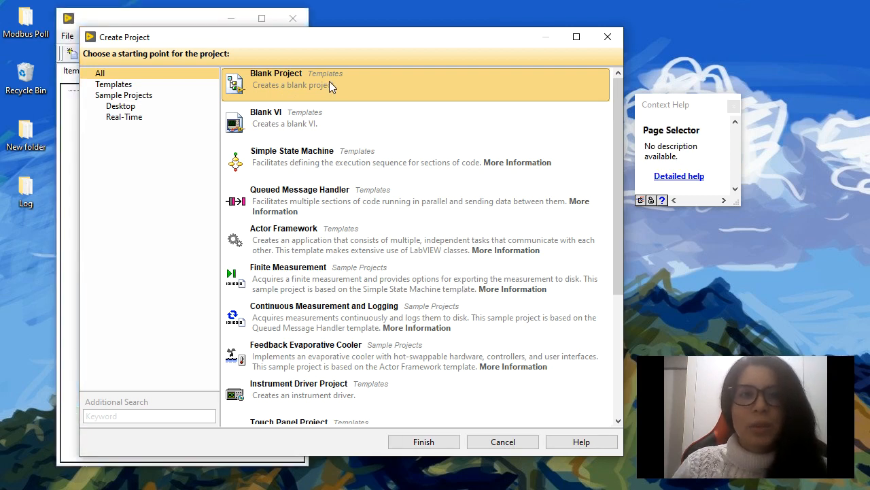
Step: Finish creating the blank project Untitled Project 2 and reposition its window
{"action": "left_click", "coordinate": [423, 440]}
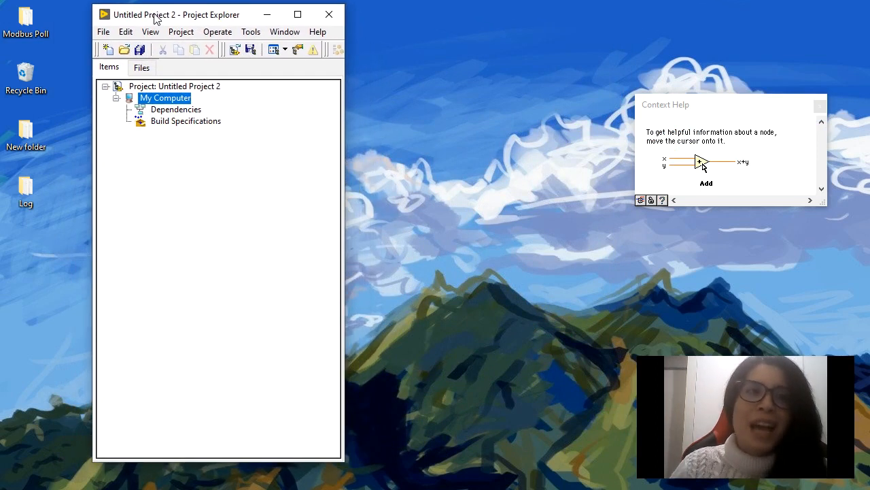
{"action": "left_click_drag", "start_coordinate": [170, 14], "coordinate": [183, 23]}
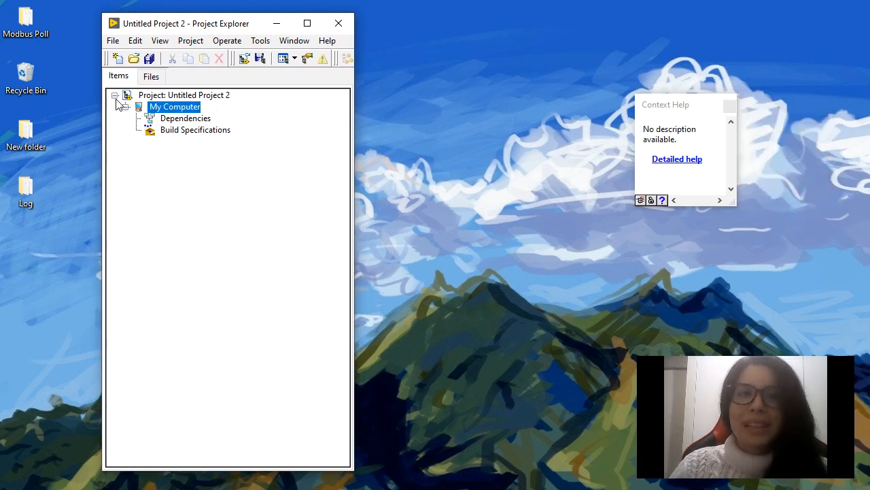
Step: Read the Context Help for the project root, My Computer, Dependencies and Build Specifications
{"action": "left_click", "coordinate": [183, 95]}
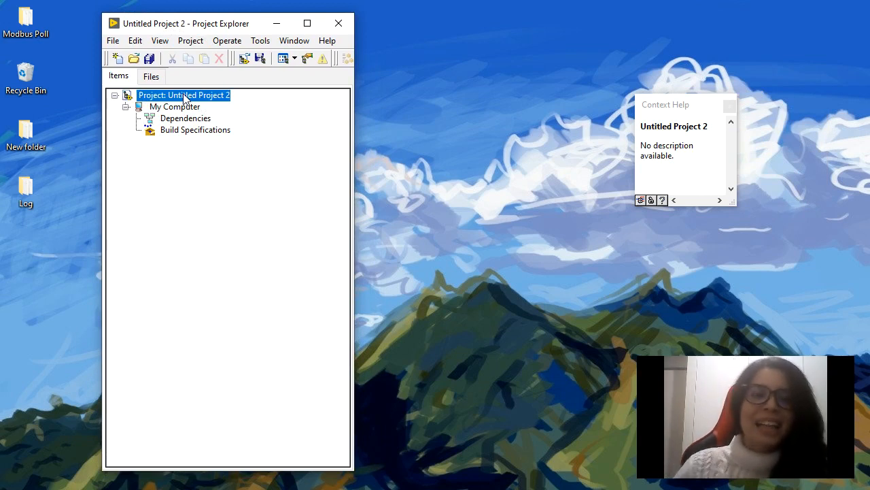
{"action": "left_click", "coordinate": [176, 106]}
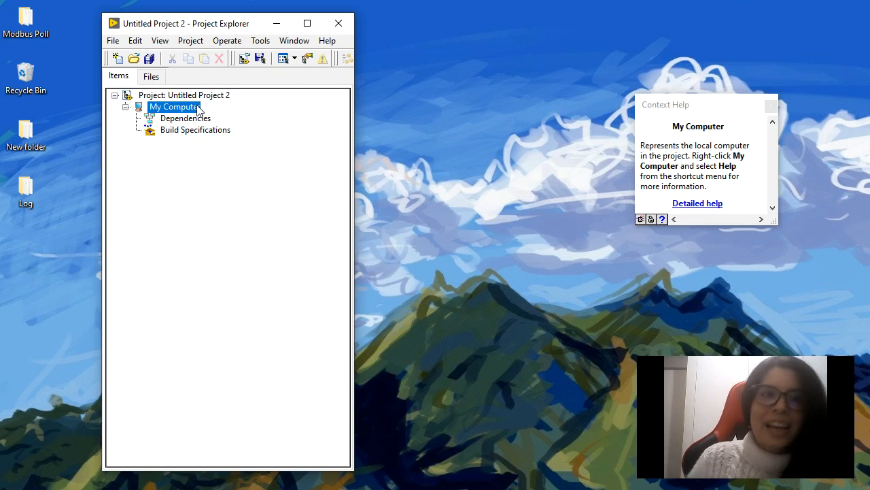
{"action": "mouse_move", "coordinate": [179, 110]}
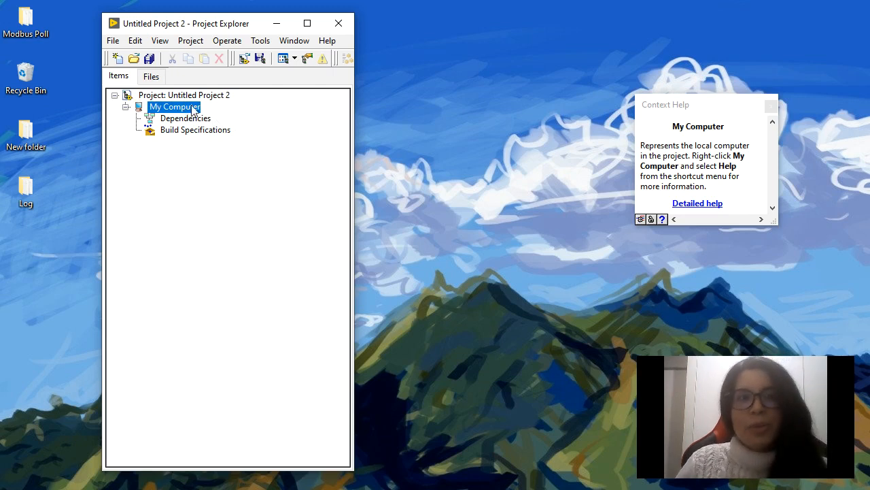
{"action": "left_click", "coordinate": [185, 117]}
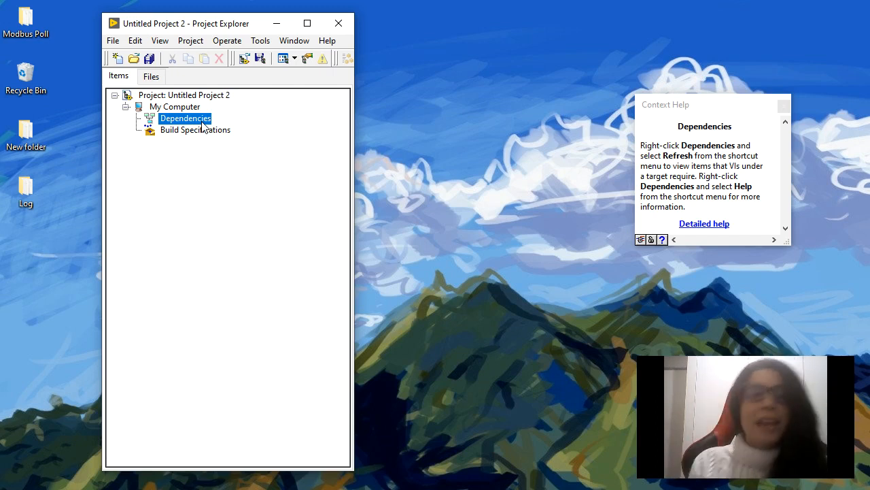
{"action": "left_click", "coordinate": [196, 130]}
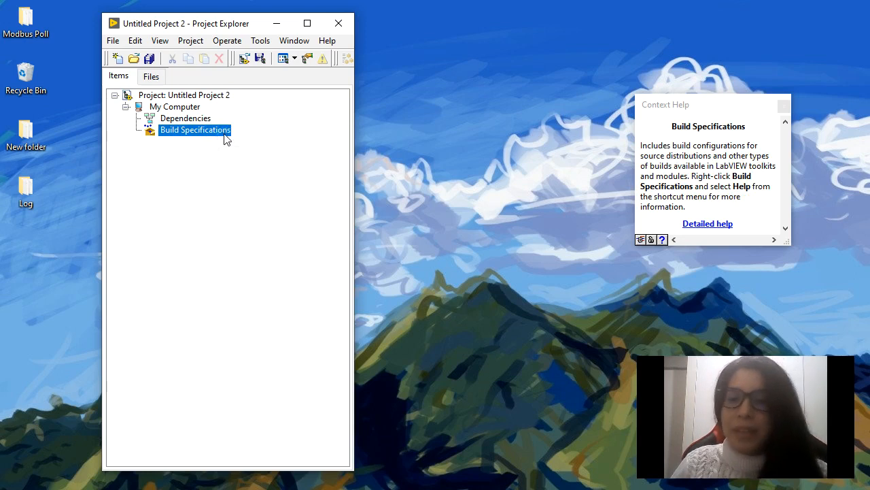
Step: Dismiss the Build Specifications options and add a new VI, Untitled 2, to the project
{"action": "right_click", "coordinate": [196, 131]}
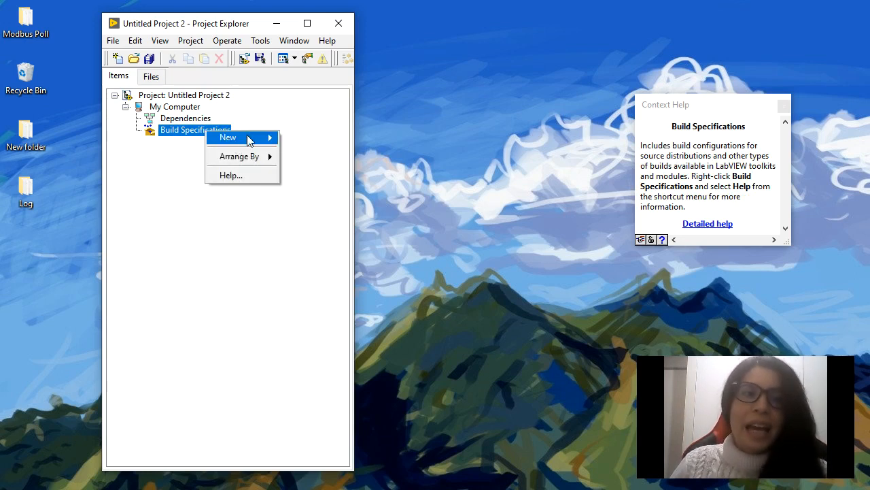
{"action": "mouse_move", "coordinate": [228, 136]}
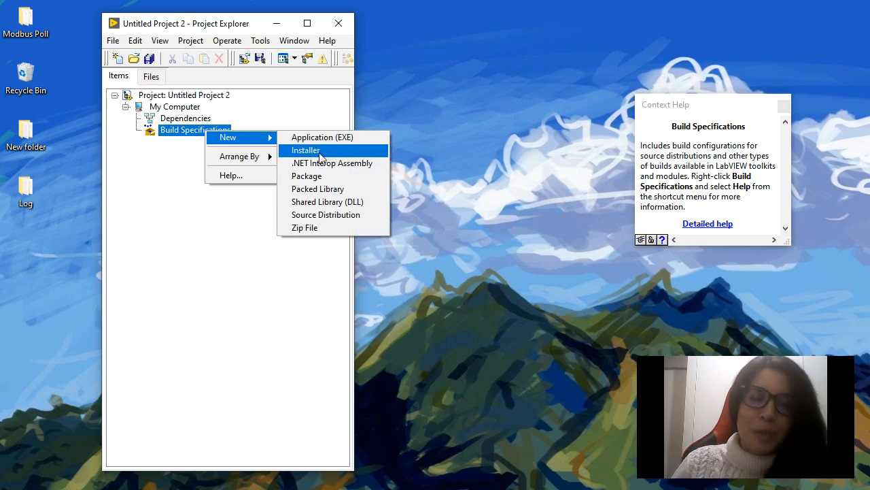
{"action": "mouse_move", "coordinate": [326, 229]}
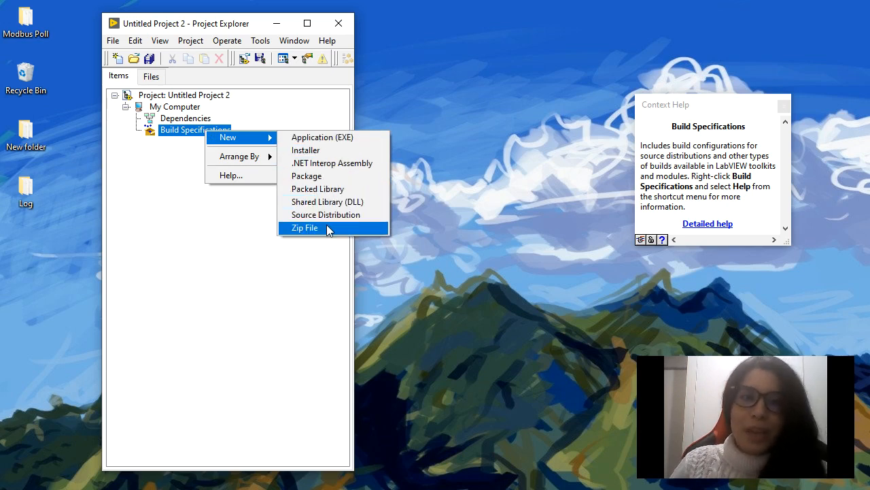
{"action": "mouse_move", "coordinate": [343, 136]}
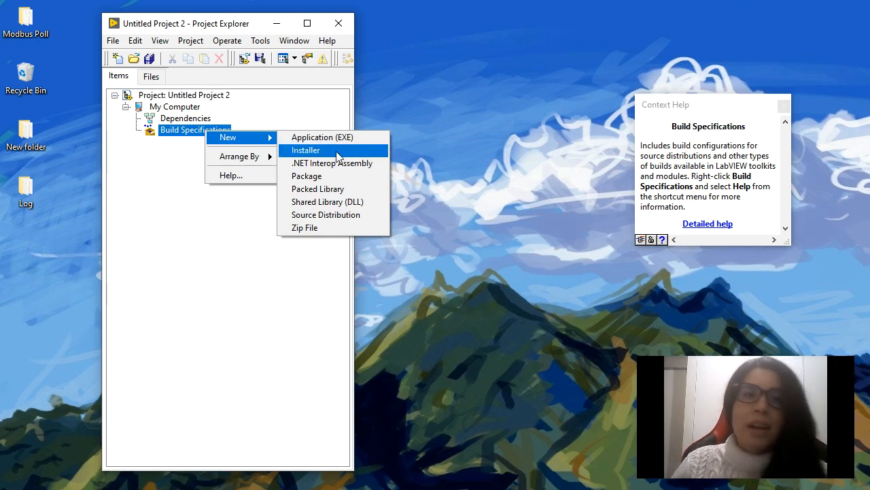
{"action": "left_click", "coordinate": [183, 214]}
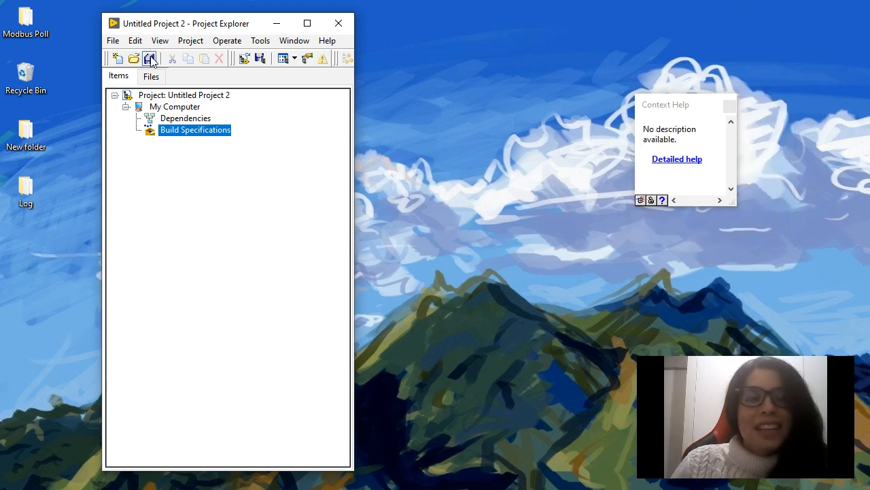
{"action": "mouse_move", "coordinate": [326, 41]}
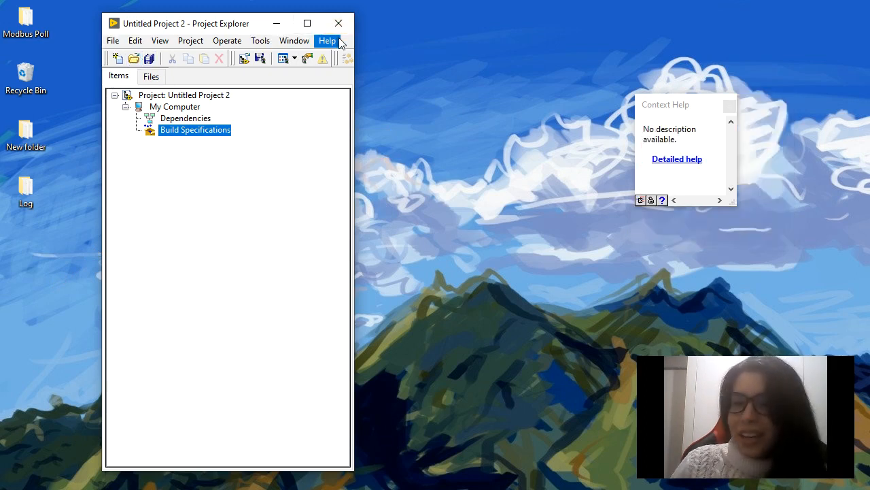
{"action": "mouse_move", "coordinate": [228, 148]}
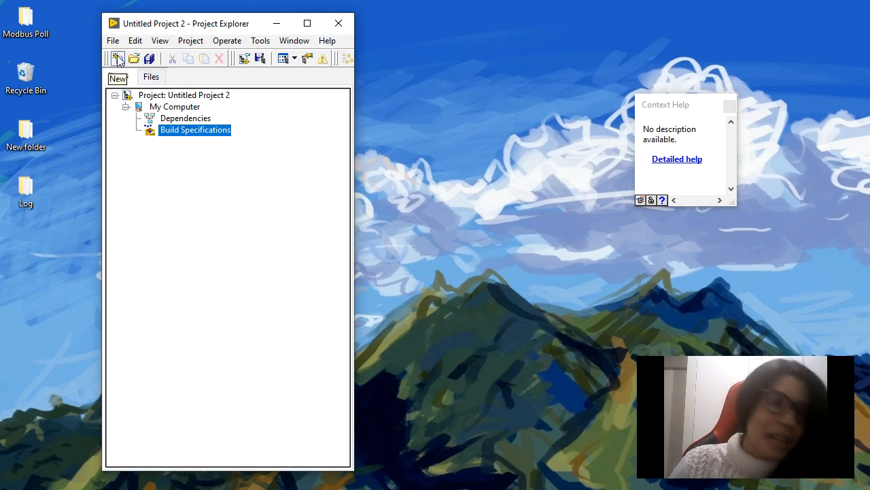
{"action": "mouse_move", "coordinate": [135, 59]}
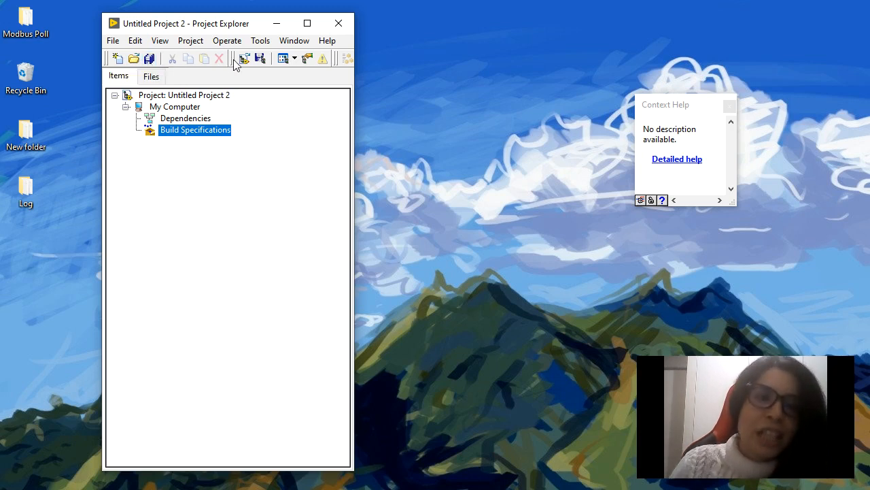
{"action": "mouse_move", "coordinate": [260, 58]}
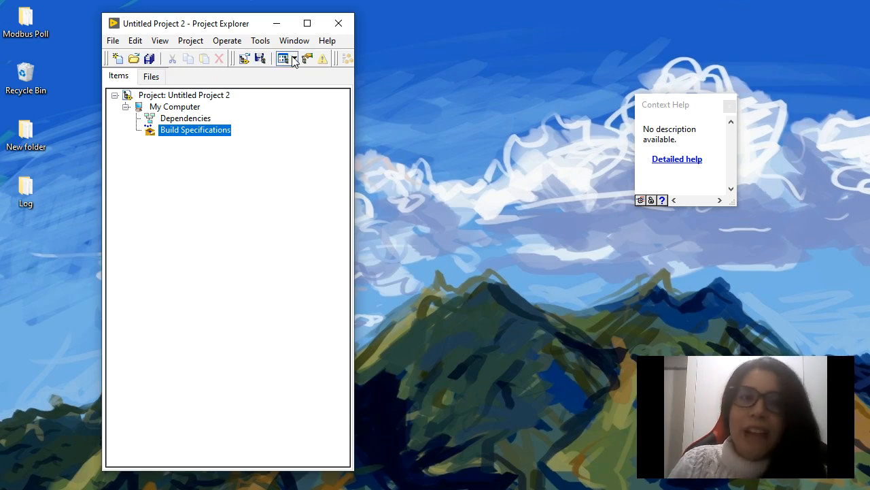
{"action": "left_click", "coordinate": [283, 58]}
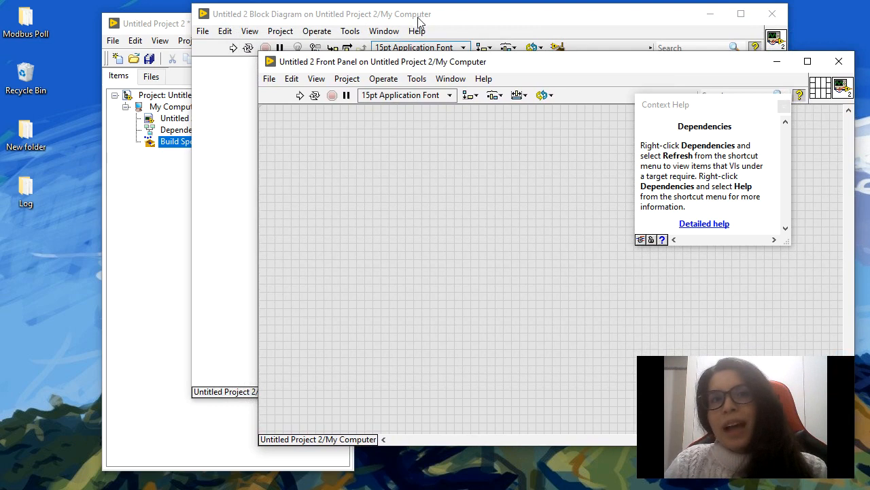
Step: Move the block diagram window left and close the Context Help window
{"action": "left_click_drag", "start_coordinate": [319, 13], "coordinate": [197, 38]}
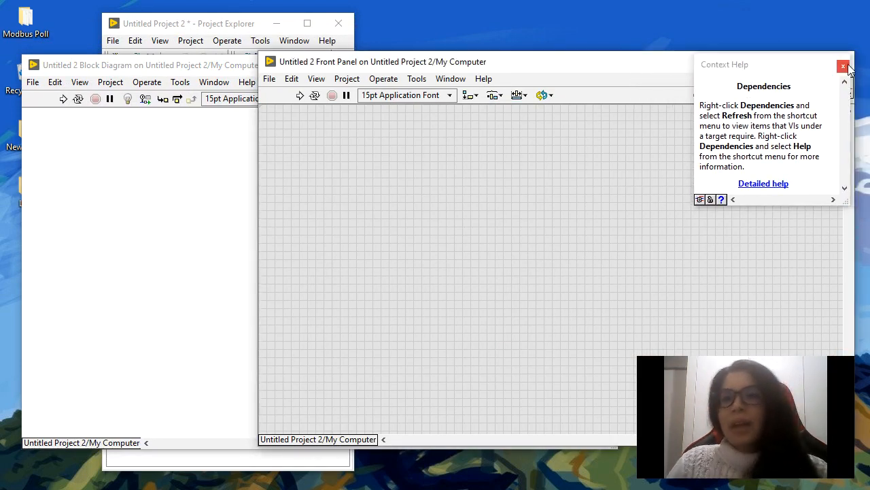
{"action": "left_click", "coordinate": [843, 65]}
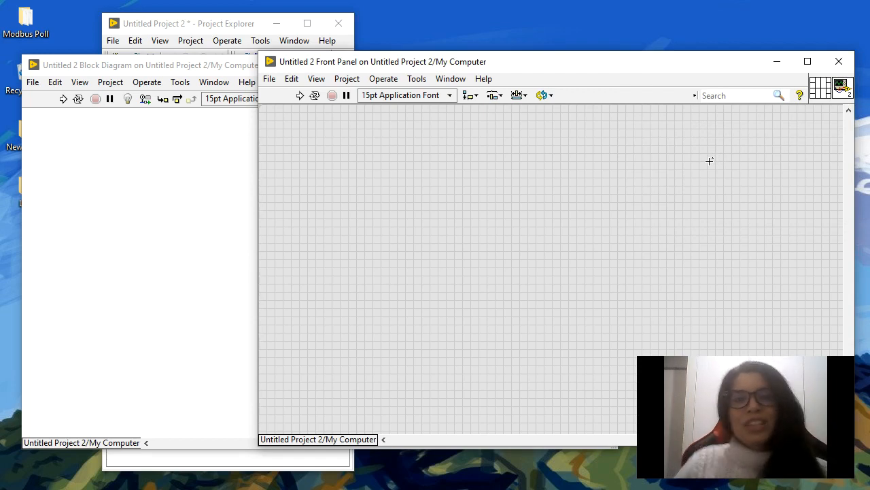
{"action": "mouse_move", "coordinate": [379, 191]}
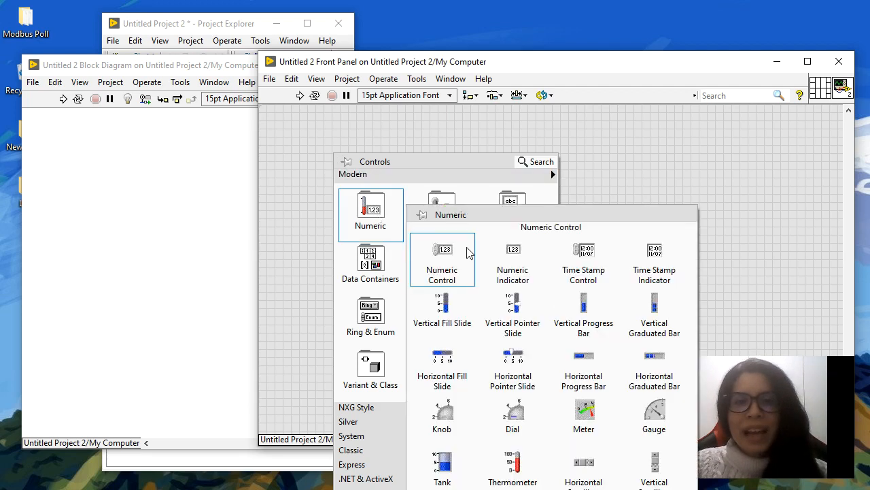
Step: Place a Numeric control and a Numeric 2 indicator on the front panel
{"action": "left_click", "coordinate": [442, 258]}
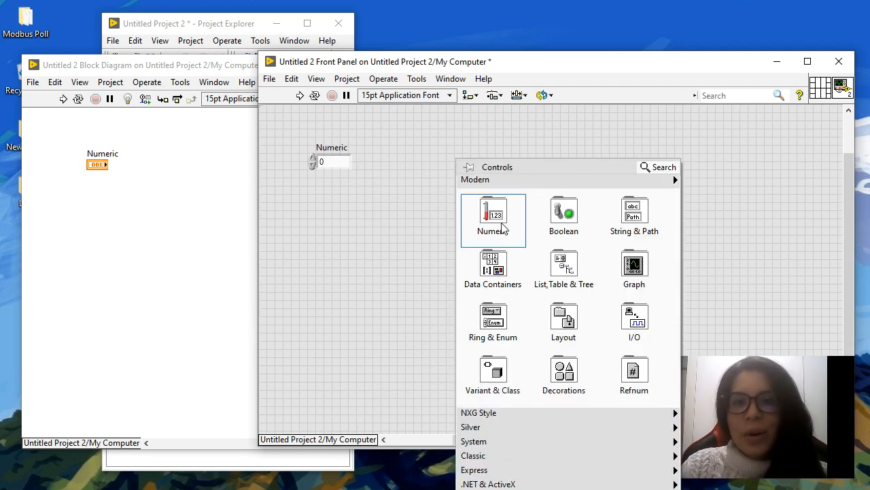
{"action": "left_click", "coordinate": [493, 210]}
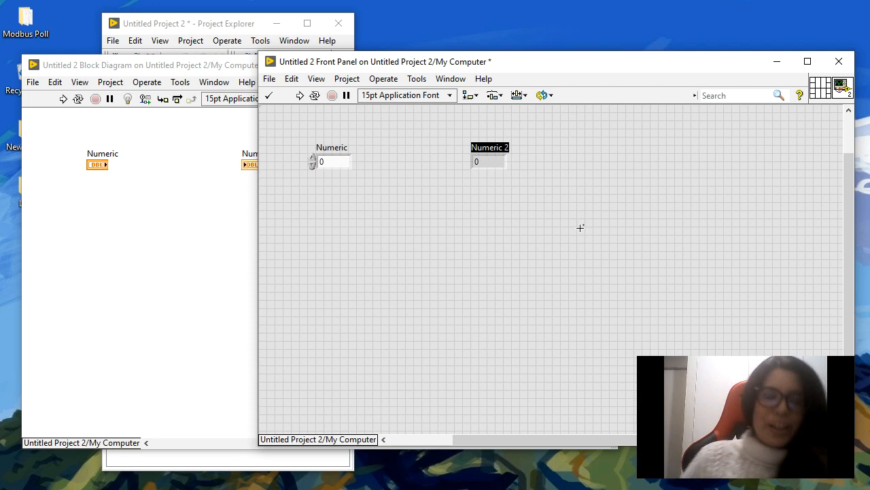
{"action": "mouse_move", "coordinate": [531, 71]}
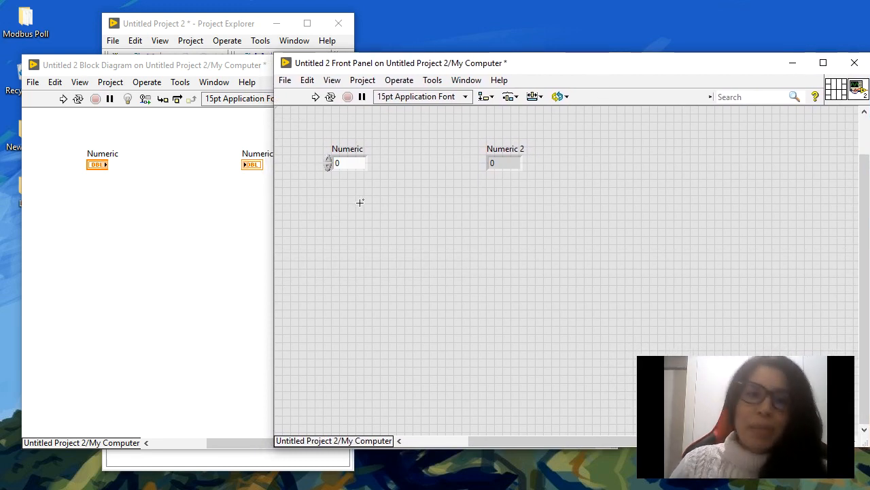
{"action": "left_click", "coordinate": [503, 161]}
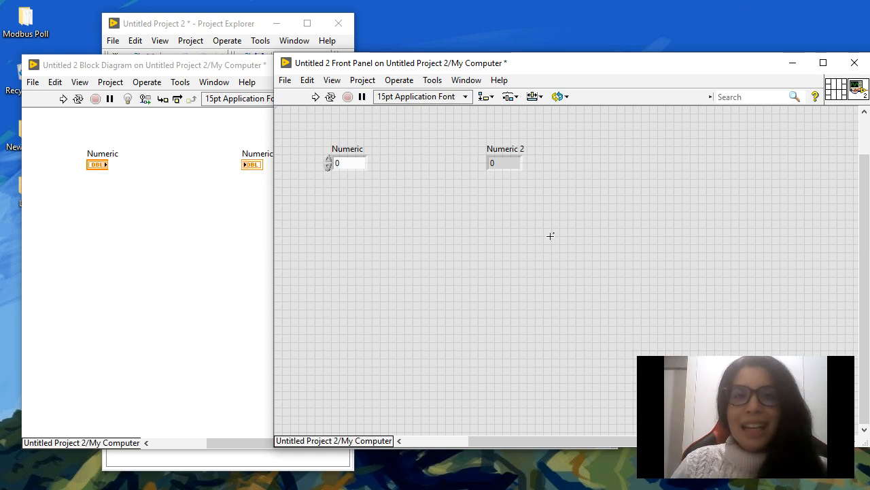
{"action": "mouse_move", "coordinate": [579, 177]}
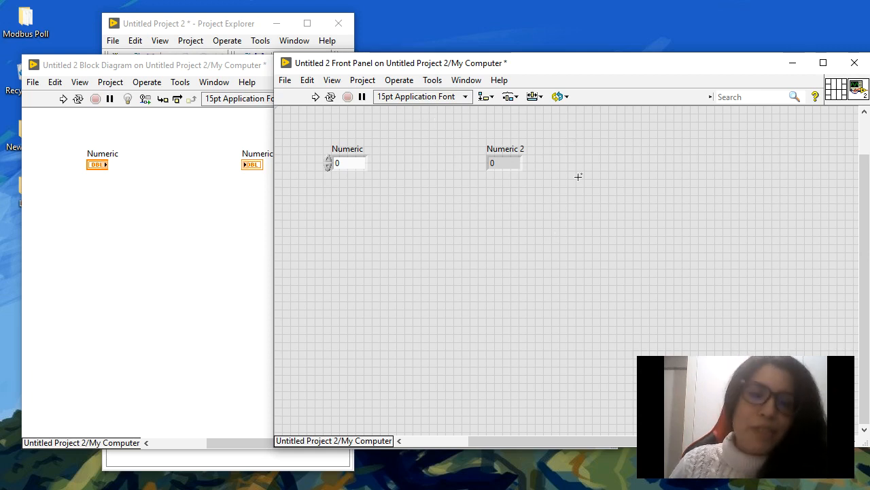
{"action": "left_click", "coordinate": [503, 163]}
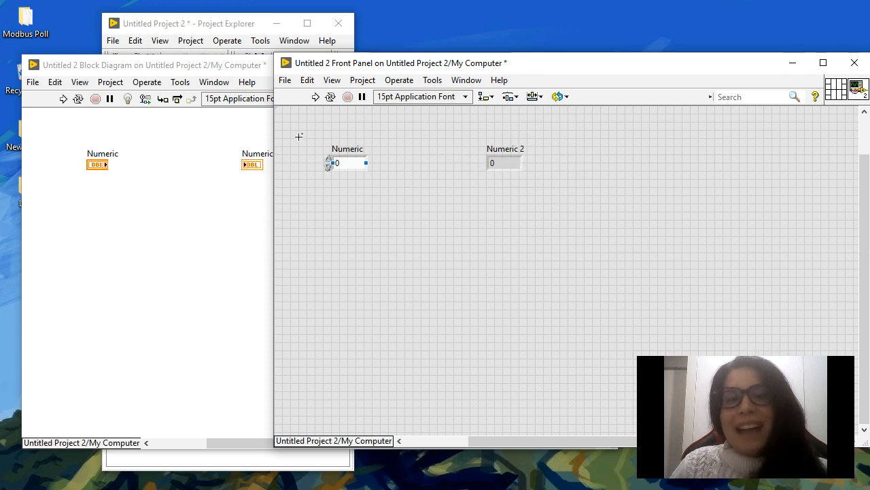
{"action": "mouse_move", "coordinate": [552, 158]}
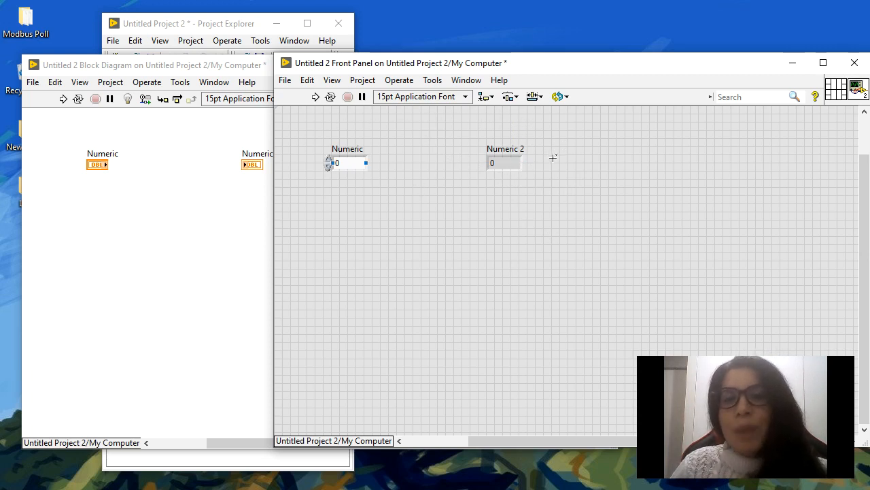
{"action": "mouse_move", "coordinate": [546, 123]}
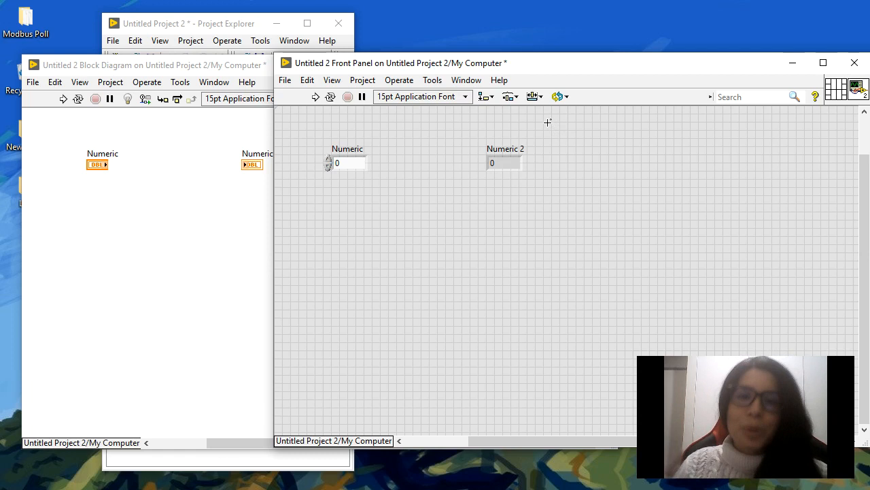
{"action": "right_click", "coordinate": [547, 123]}
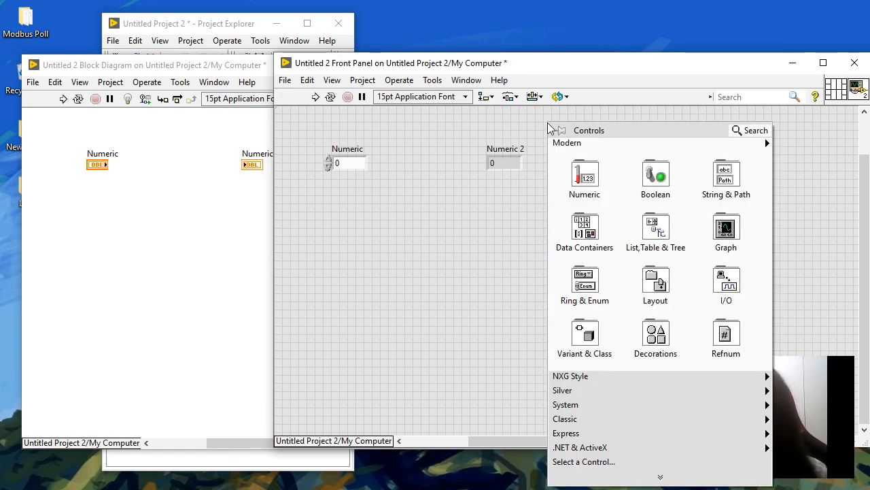
{"action": "mouse_move", "coordinate": [620, 128]}
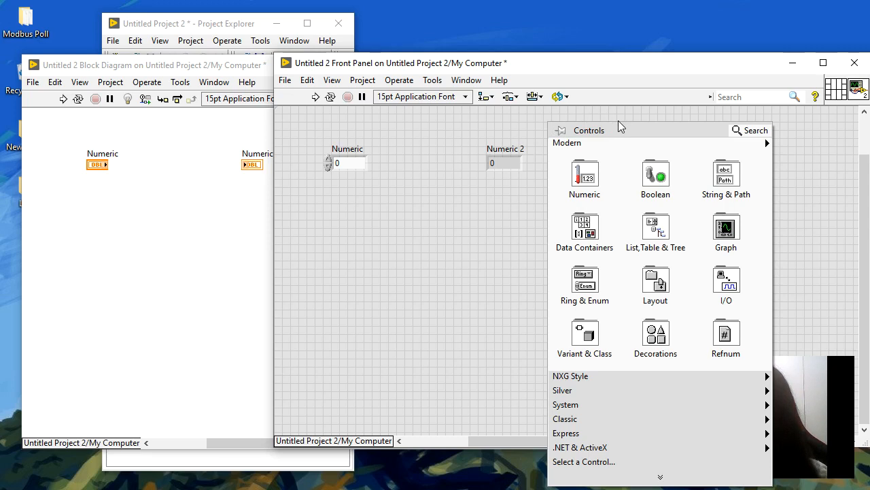
{"action": "left_click", "coordinate": [585, 178]}
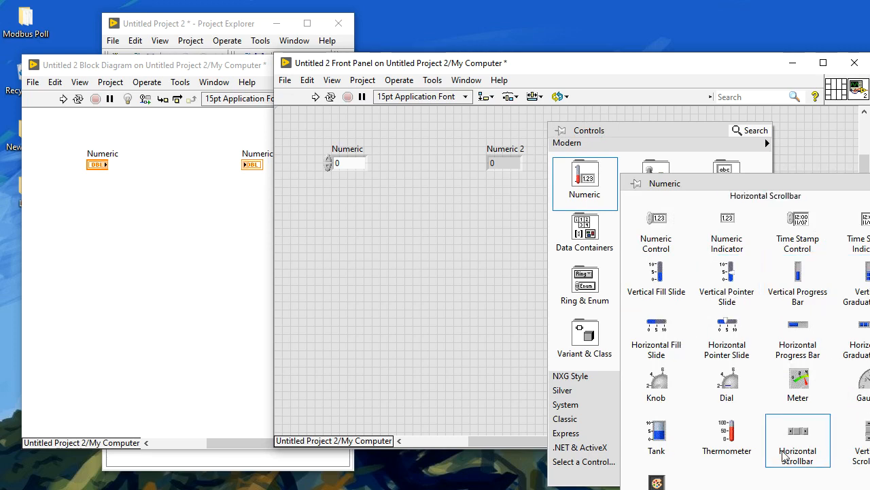
{"action": "left_click", "coordinate": [656, 178]}
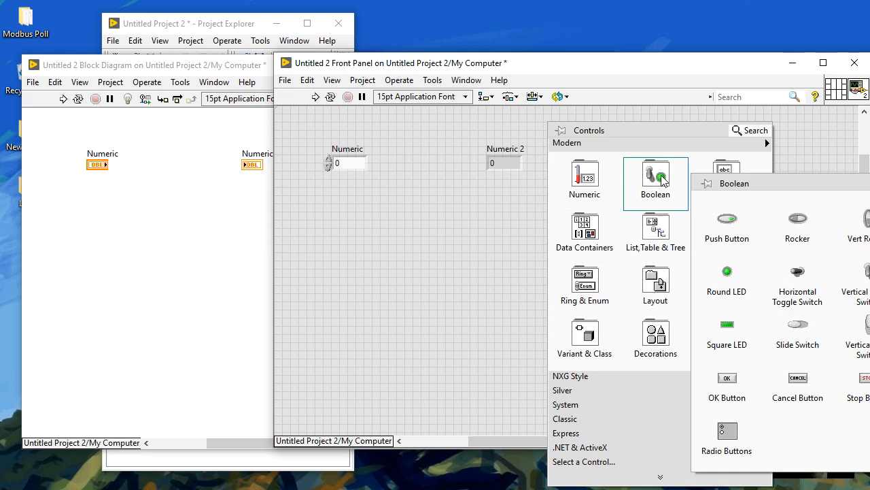
{"action": "mouse_move", "coordinate": [809, 435]}
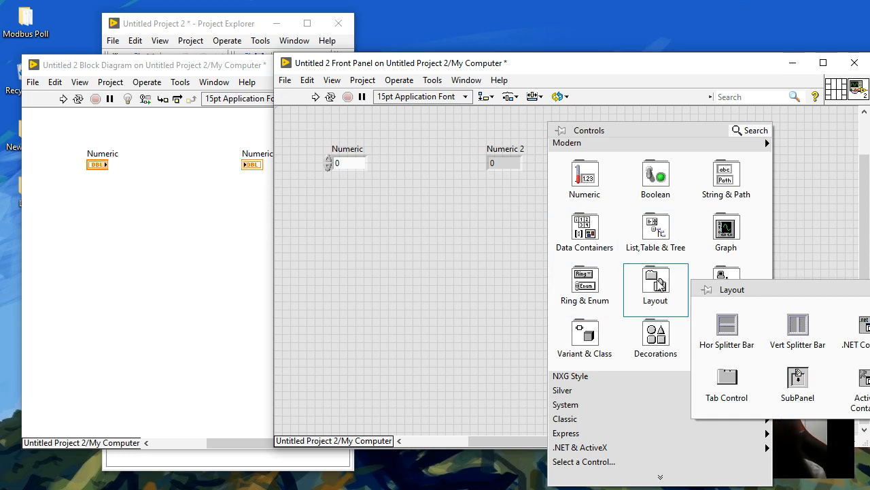
{"action": "mouse_move", "coordinate": [727, 386]}
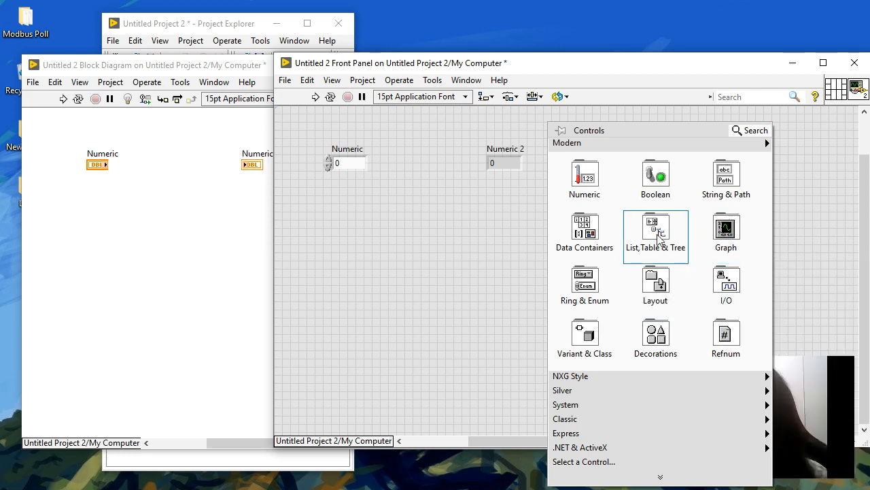
{"action": "left_click", "coordinate": [585, 231]}
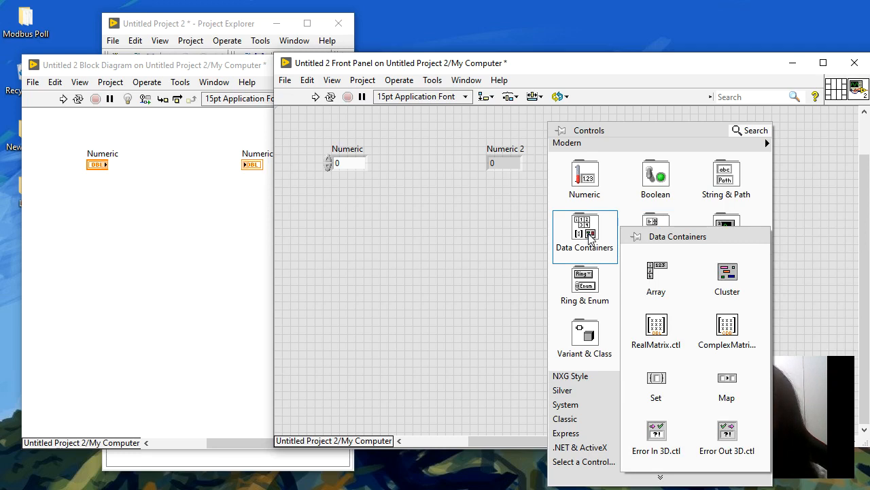
{"action": "left_click", "coordinate": [585, 177]}
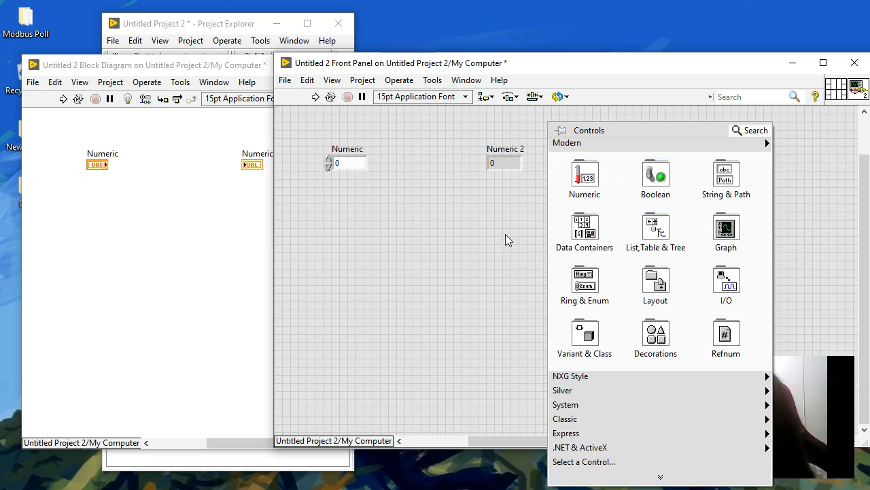
{"action": "left_click", "coordinate": [493, 234]}
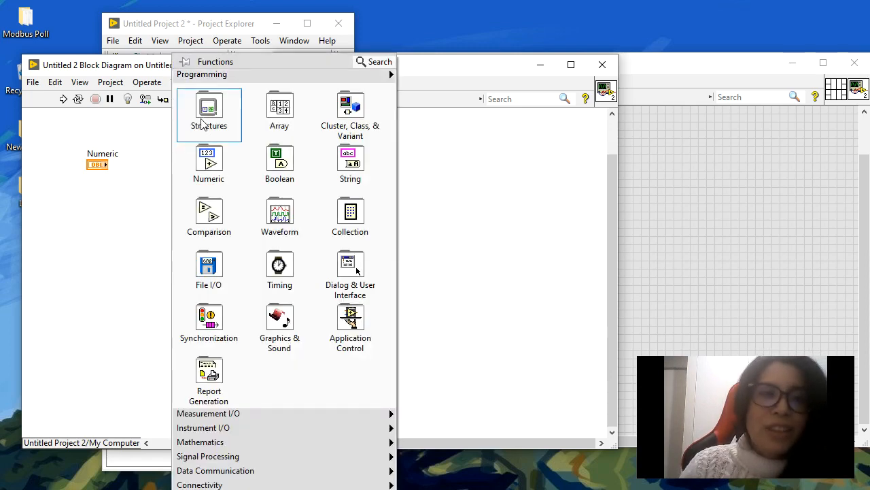
{"action": "left_click", "coordinate": [210, 112]}
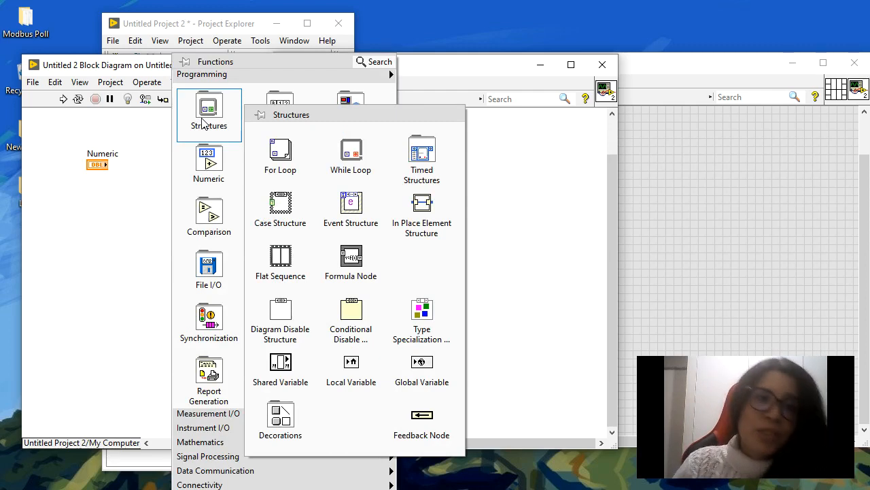
{"action": "mouse_move", "coordinate": [351, 158]}
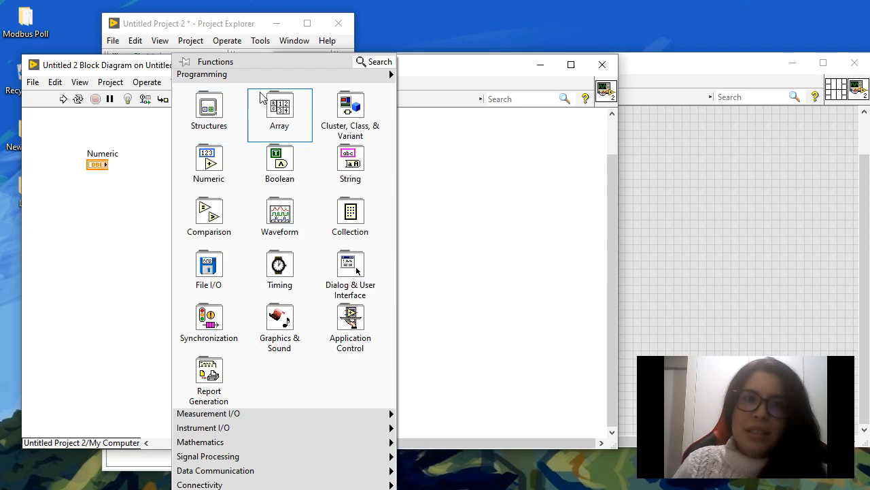
{"action": "left_click", "coordinate": [279, 109]}
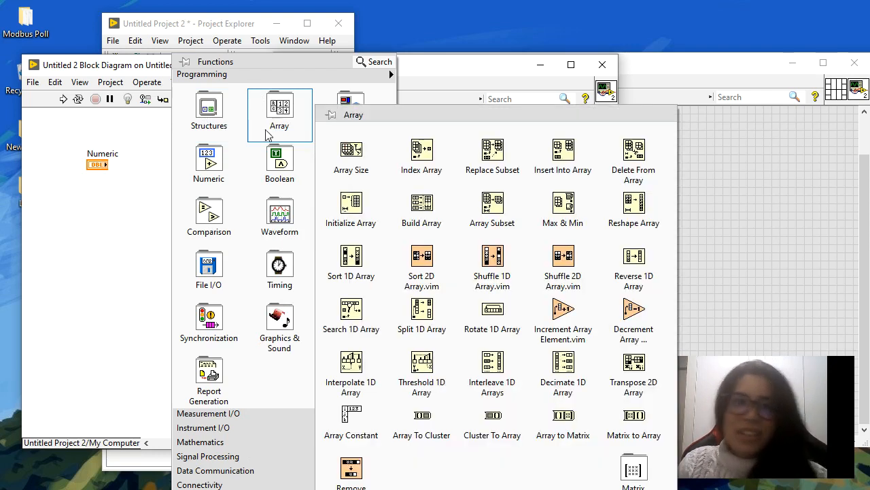
{"action": "left_click", "coordinate": [209, 163]}
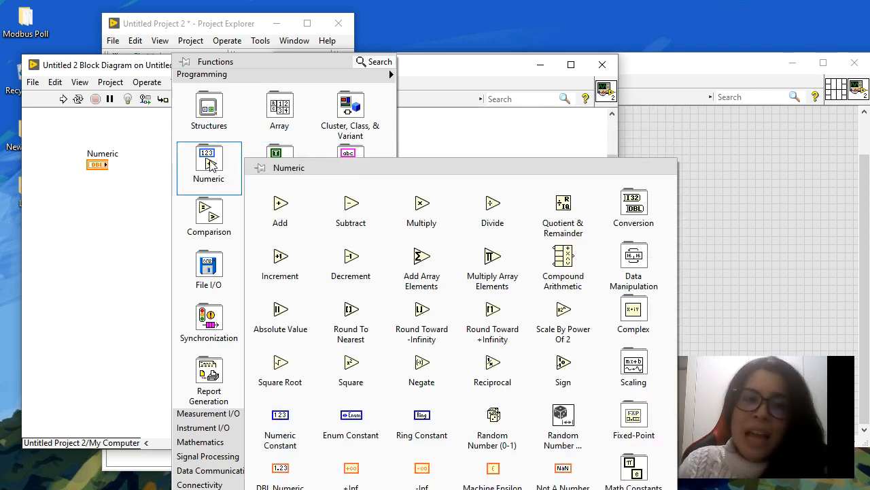
{"action": "mouse_move", "coordinate": [251, 188]}
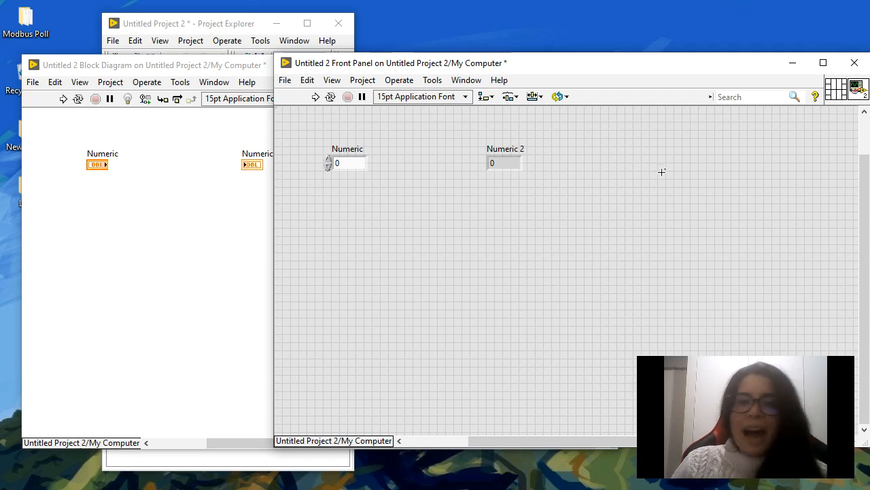
Step: Rename the first numeric control to A and begin editing the Numeric 2 indicator's label
{"action": "left_click", "coordinate": [337, 163]}
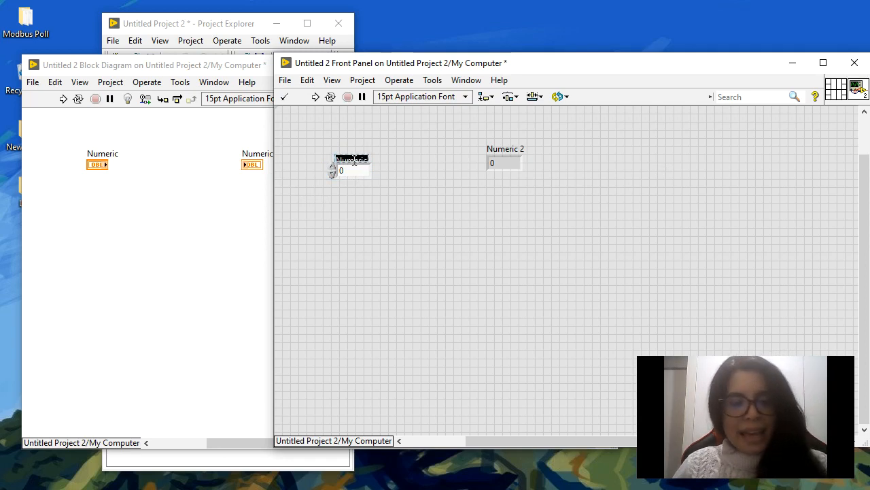
{"action": "type", "text": "A"}
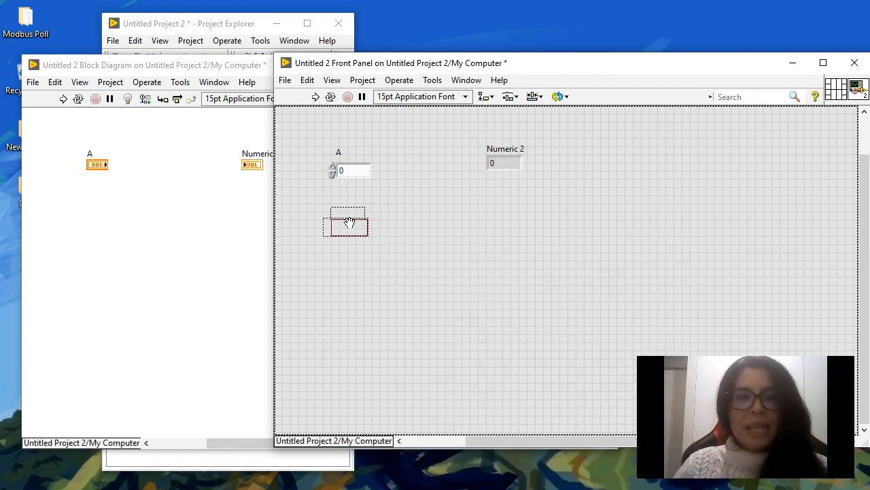
{"action": "type", "text": "Nueric"}
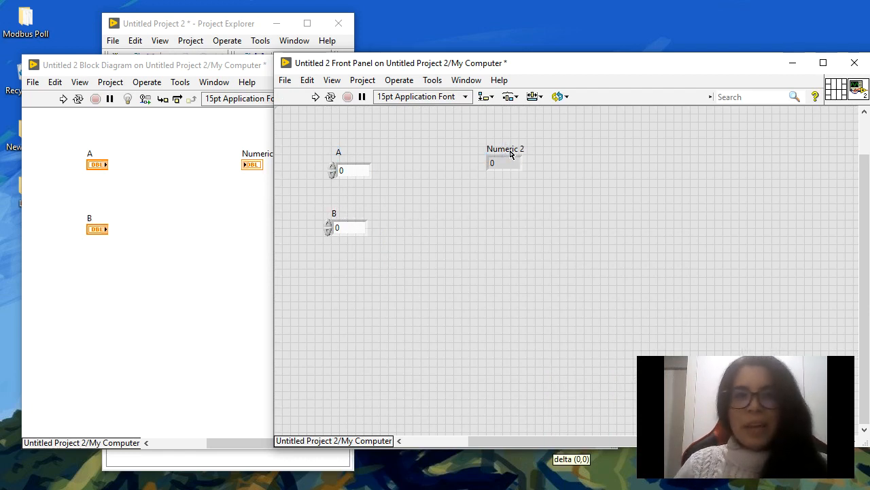
{"action": "double_click", "coordinate": [506, 148]}
{"action": "type", "text": "C"}
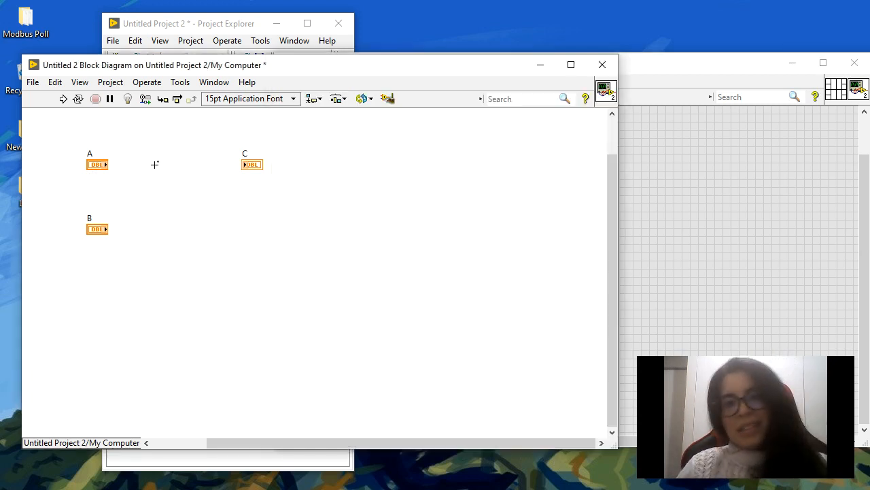
Step: Place an Add function between the terminals and wire its output to indicator C
{"action": "right_click", "coordinate": [155, 164]}
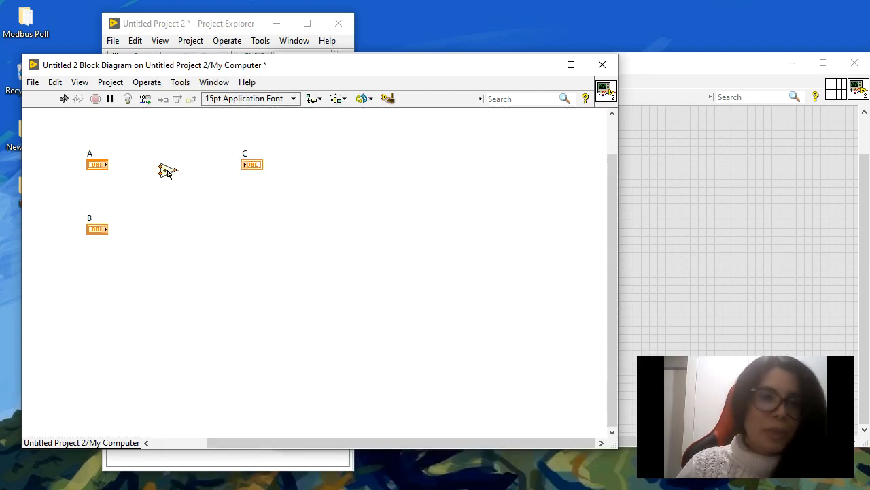
{"action": "left_click_drag", "start_coordinate": [106, 163], "coordinate": [163, 170]}
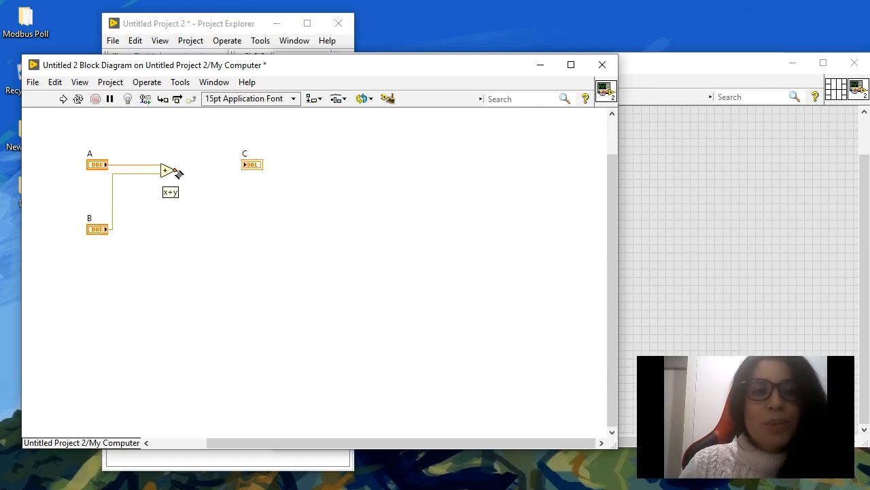
{"action": "left_click_drag", "start_coordinate": [175, 170], "coordinate": [244, 165]}
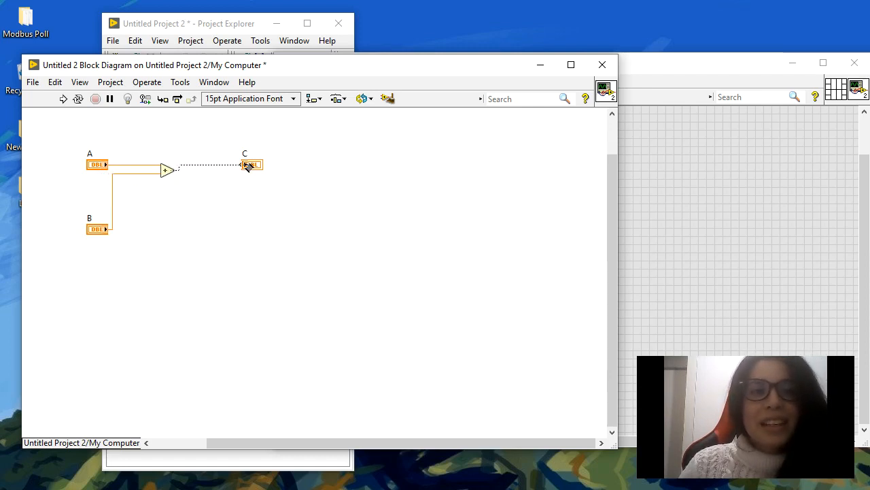
{"action": "left_click_drag", "start_coordinate": [247, 164], "coordinate": [207, 170]}
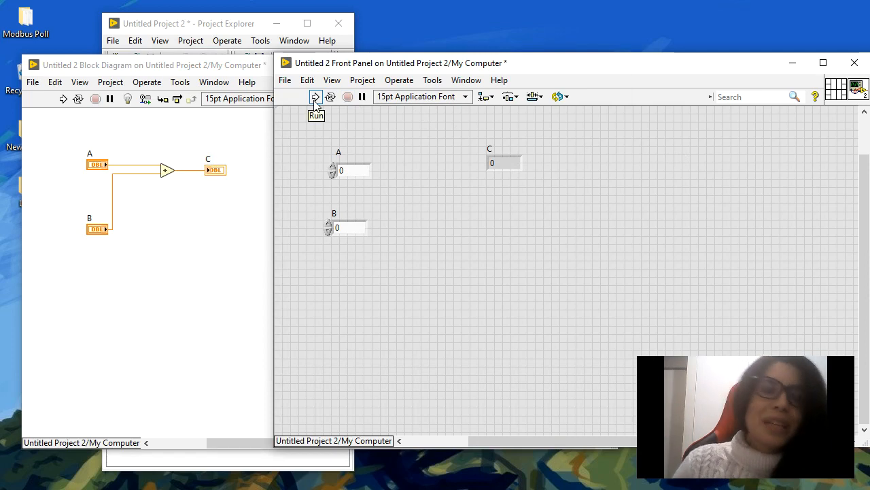
{"action": "mouse_move", "coordinate": [332, 97]}
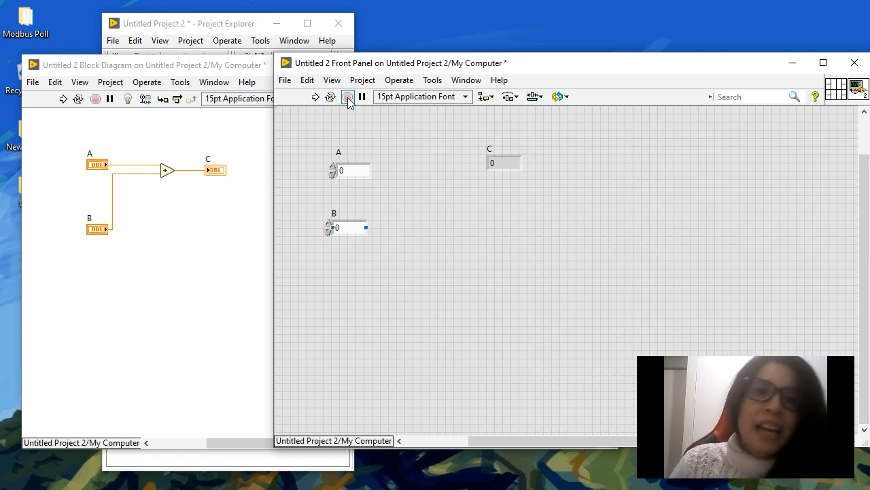
{"action": "mouse_move", "coordinate": [348, 97]}
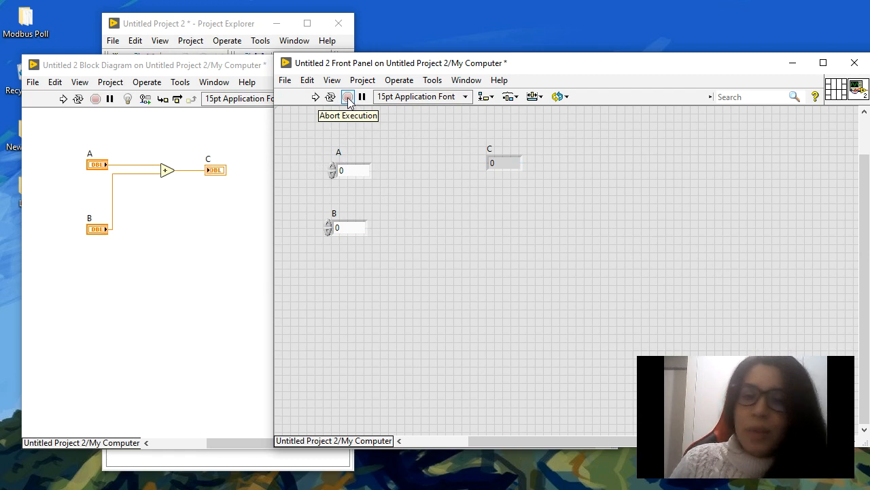
{"action": "mouse_move", "coordinate": [362, 96]}
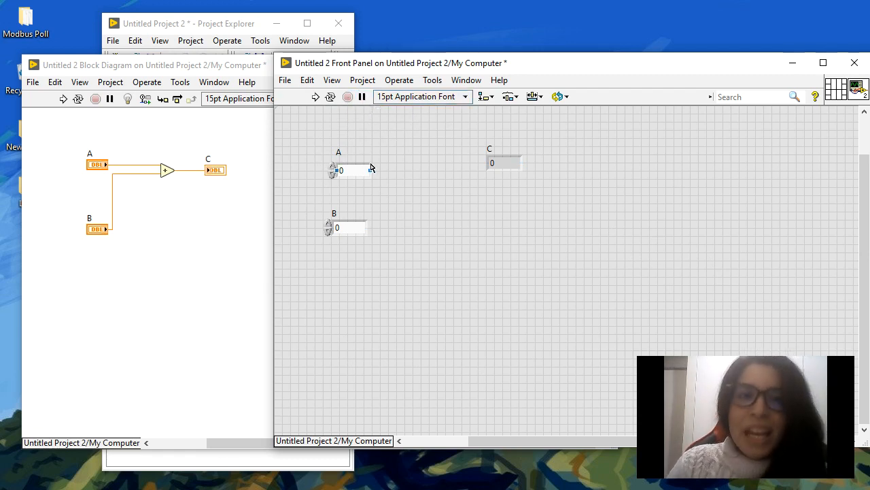
Step: Enter values into A and 4 into B, then run the VI to show the sum in C
{"action": "type", "text": "1"}
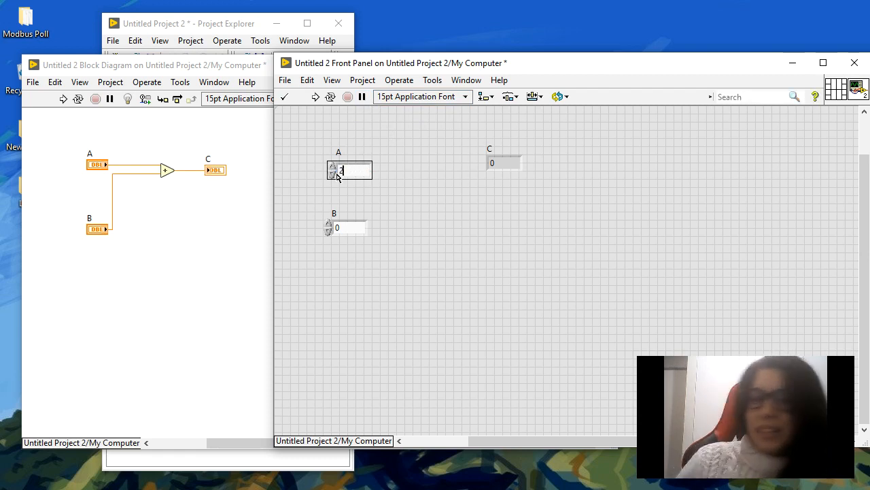
{"action": "left_click", "coordinate": [347, 227]}
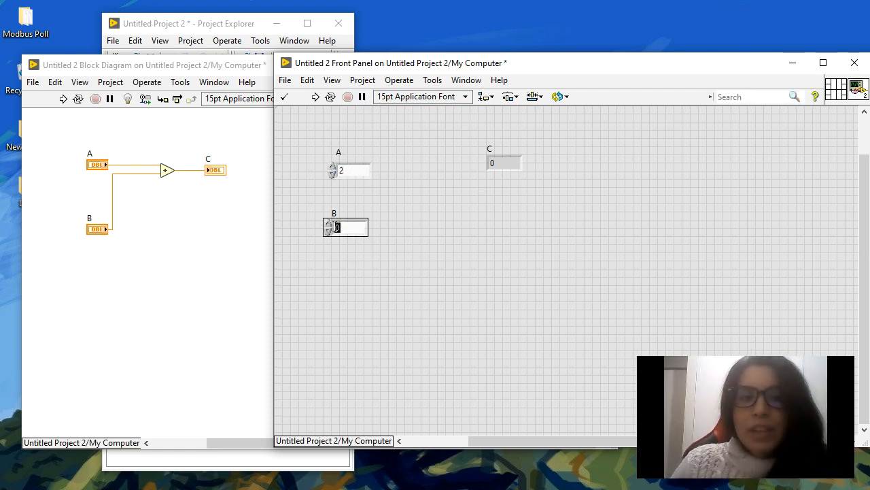
{"action": "type", "text": "4"}
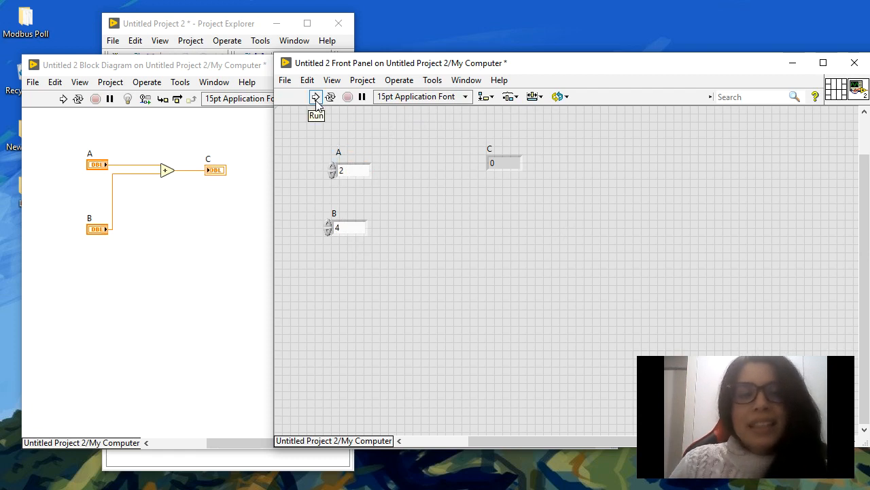
{"action": "left_click", "coordinate": [315, 97]}
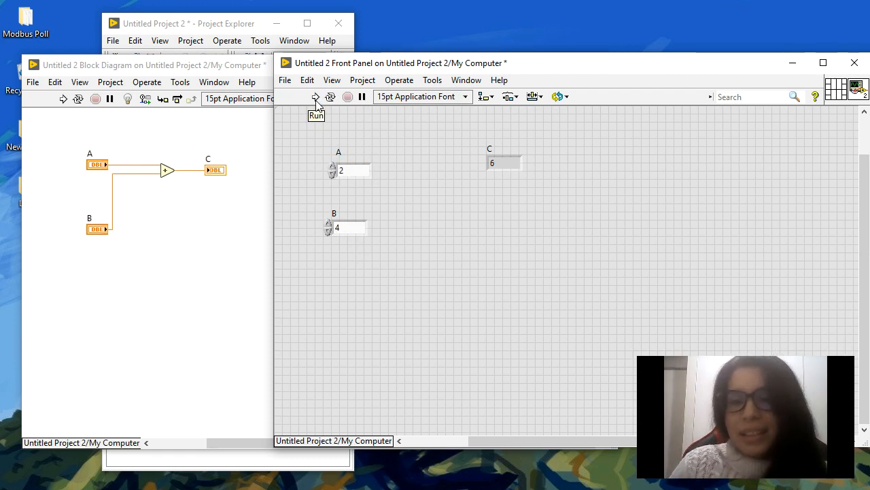